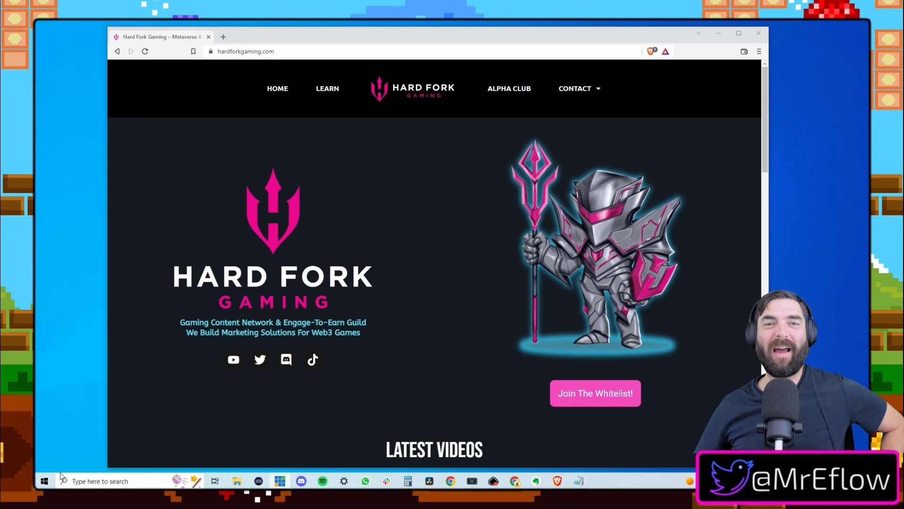
mouse_move(69, 423)
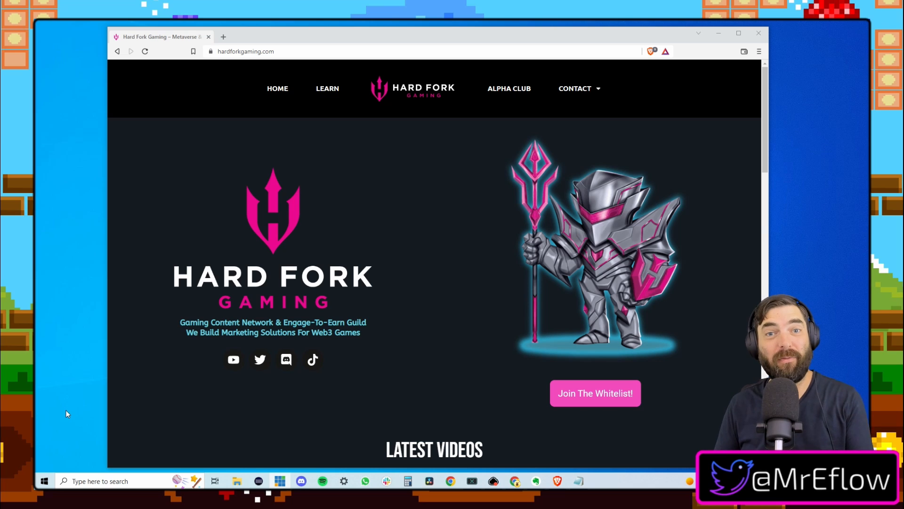
mouse_move(358, 387)
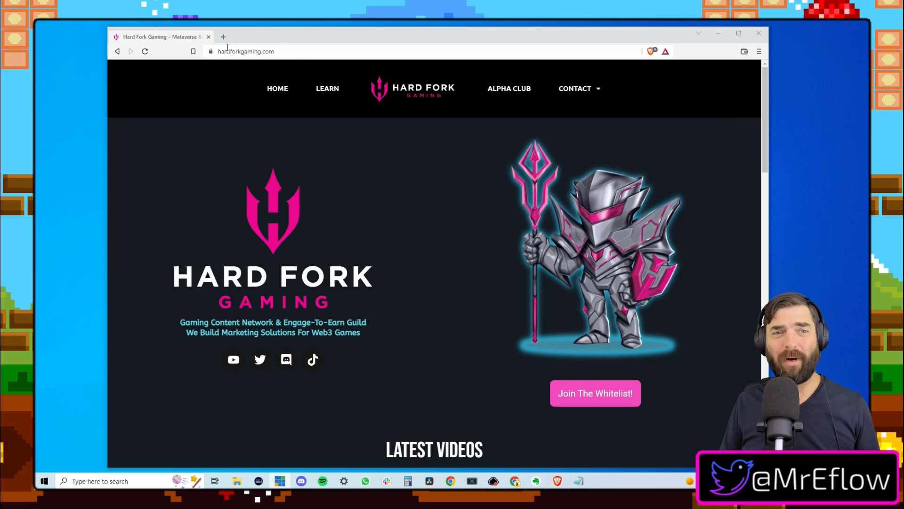
- Search Google for 'phantom plugin' in a new tab
left_click(223, 36)
type("google.com")
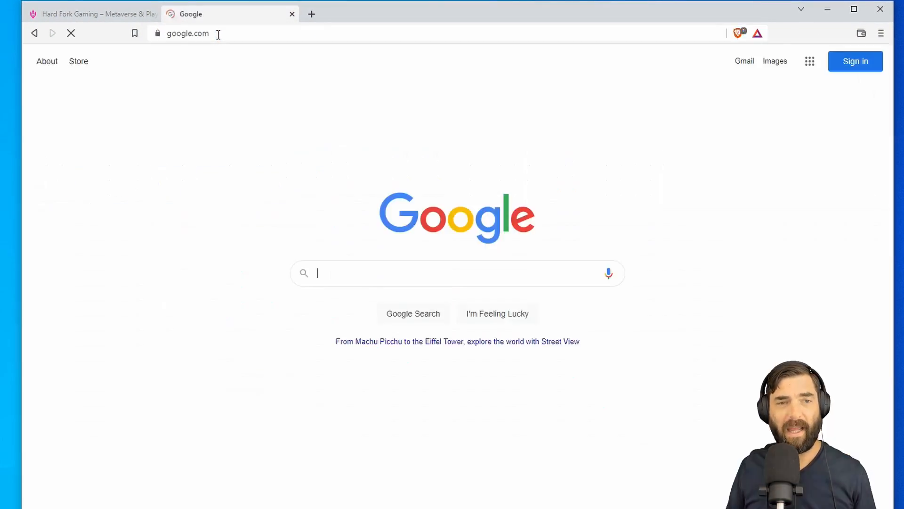
left_click(457, 273)
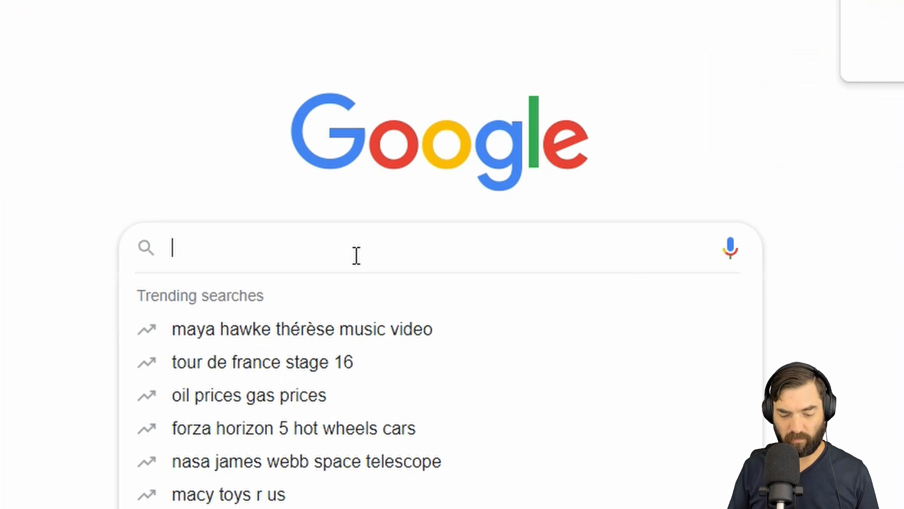
type("phantom plugin")
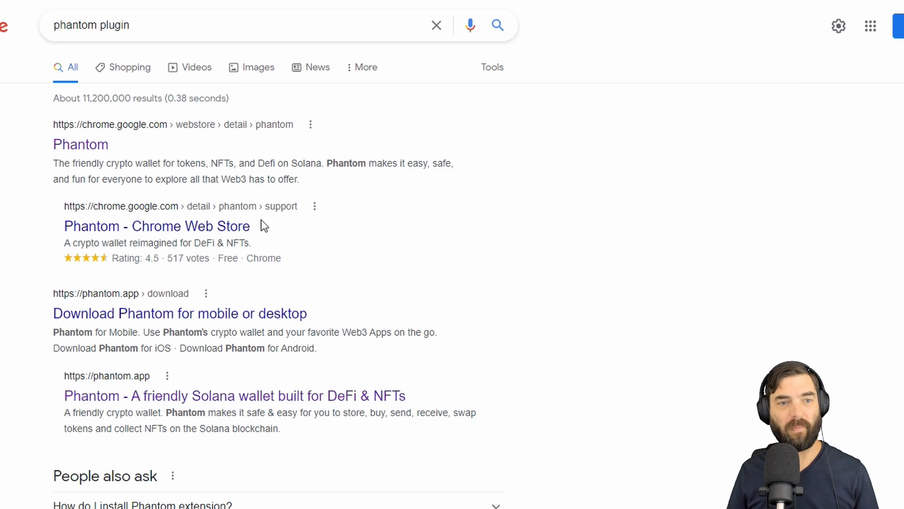
mouse_move(77, 161)
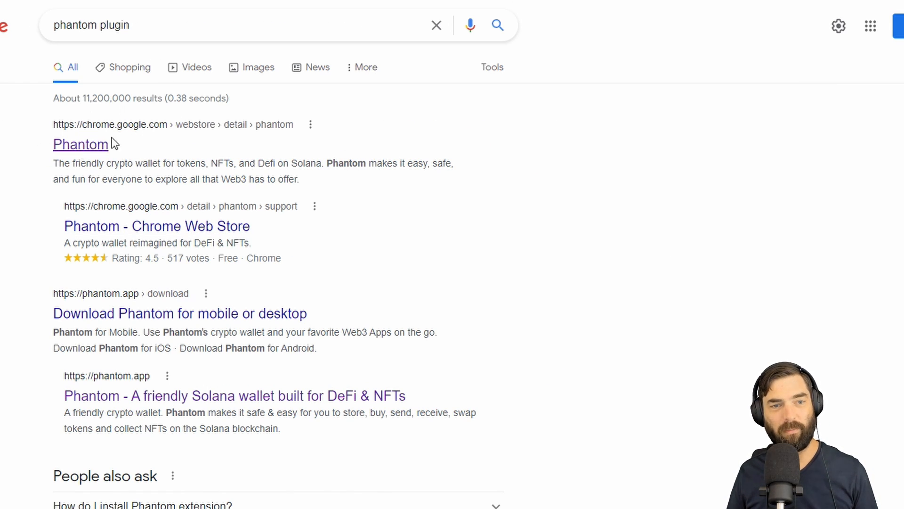
- Add the Phantom extension to Brave from its Chrome Web Store listing
left_click(81, 144)
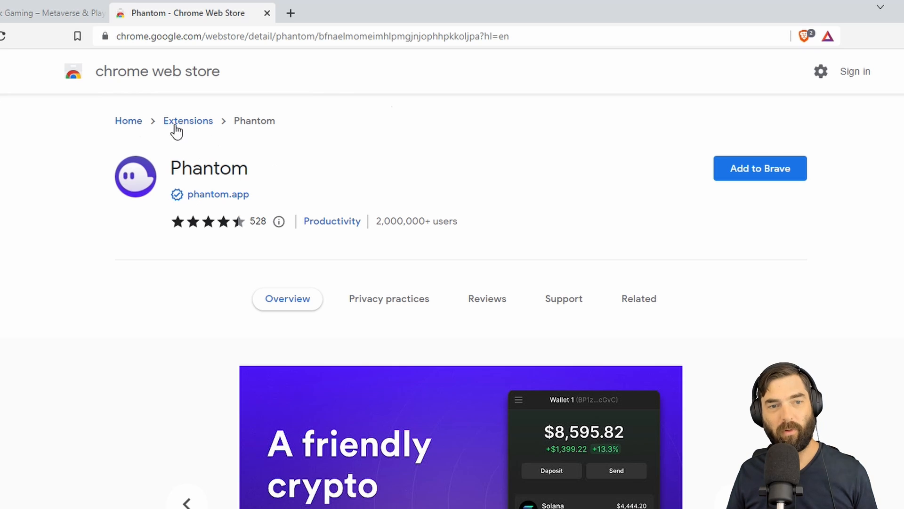
mouse_move(681, 155)
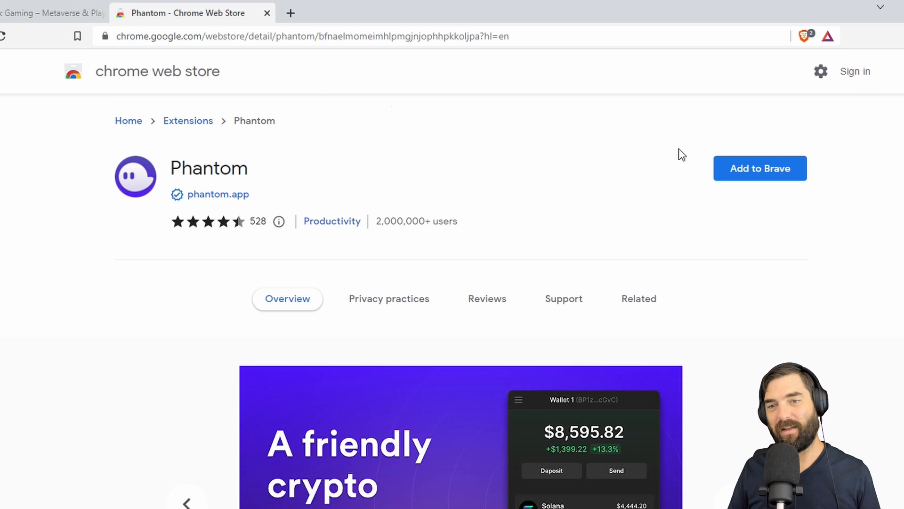
mouse_move(823, 196)
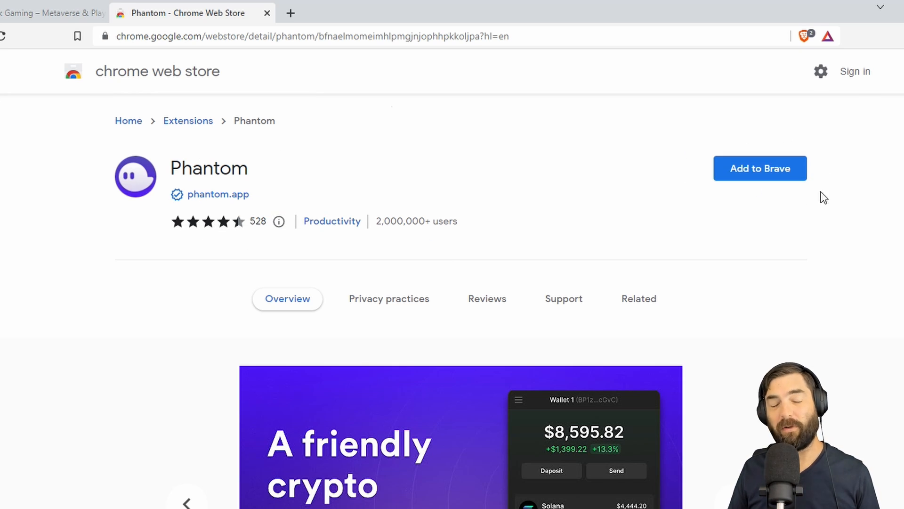
mouse_move(653, 183)
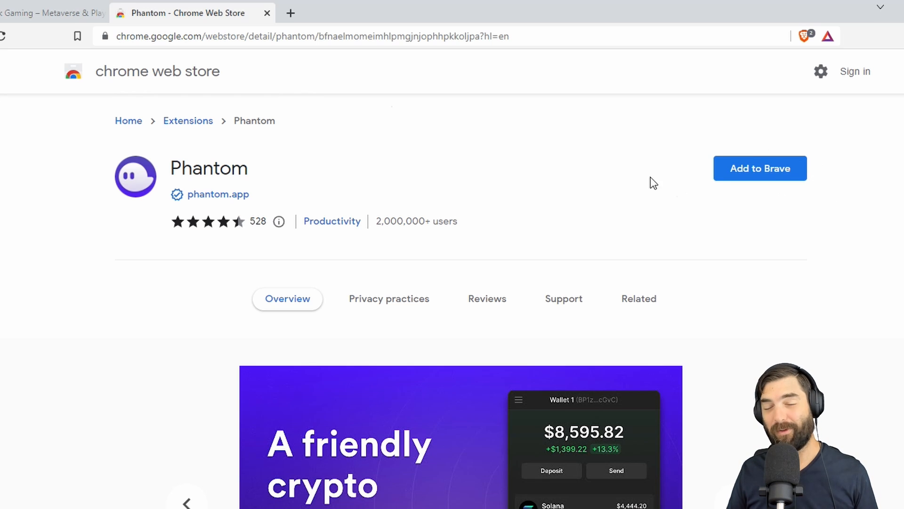
mouse_move(748, 134)
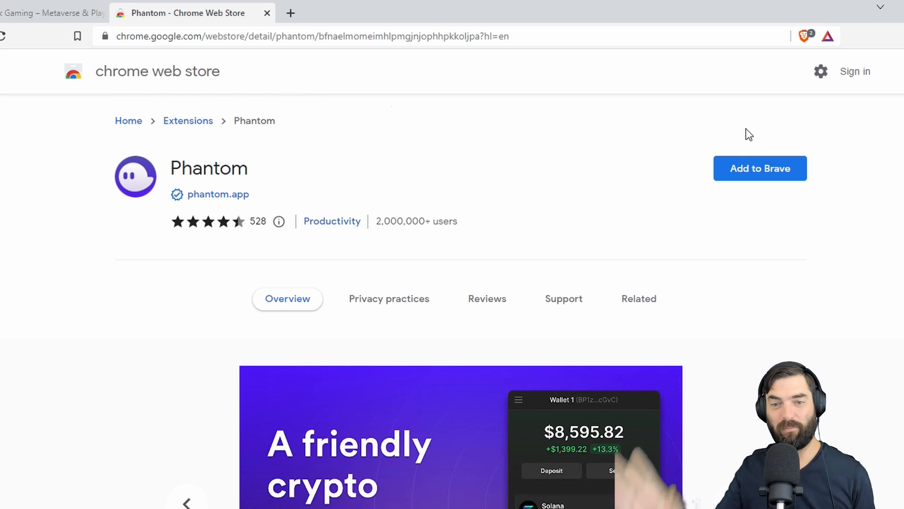
mouse_move(760, 169)
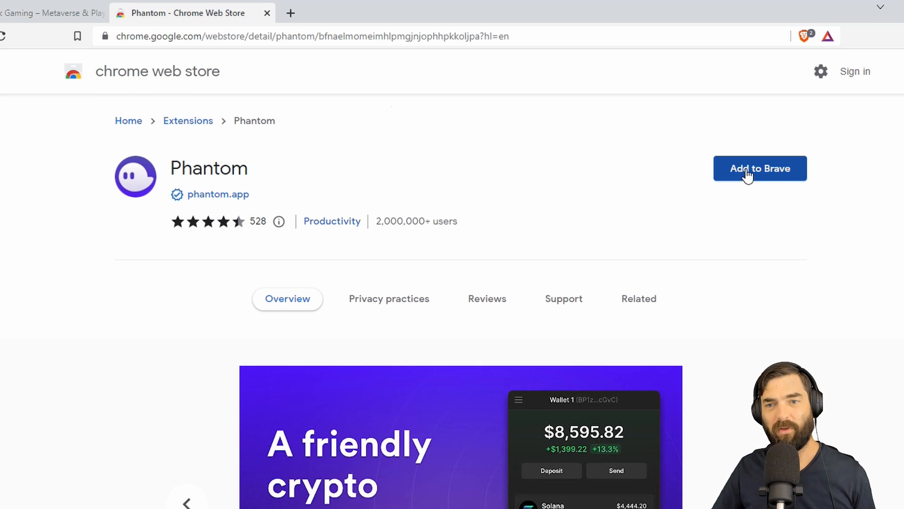
left_click(760, 168)
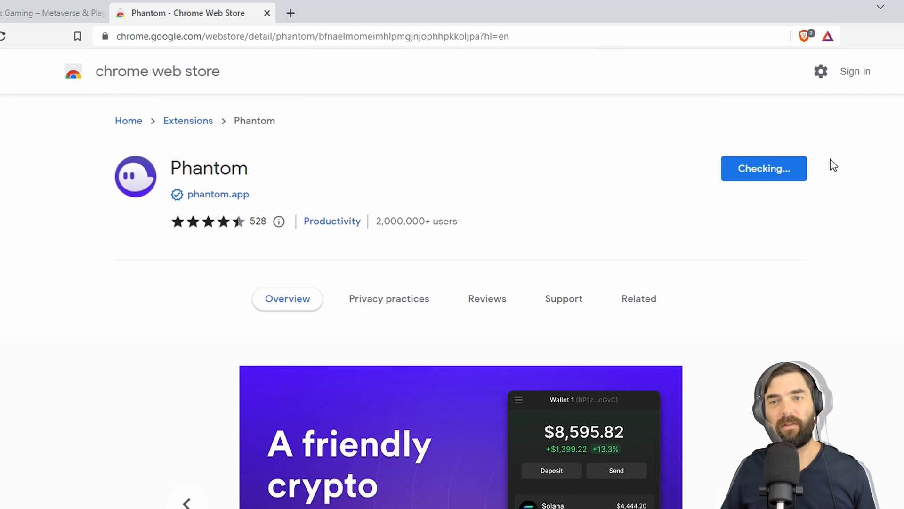
left_click(764, 169)
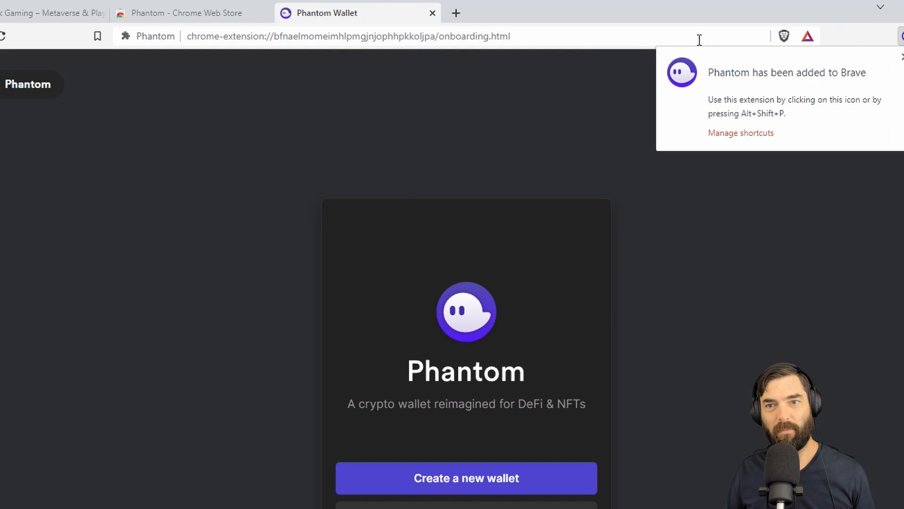
mouse_move(821, 80)
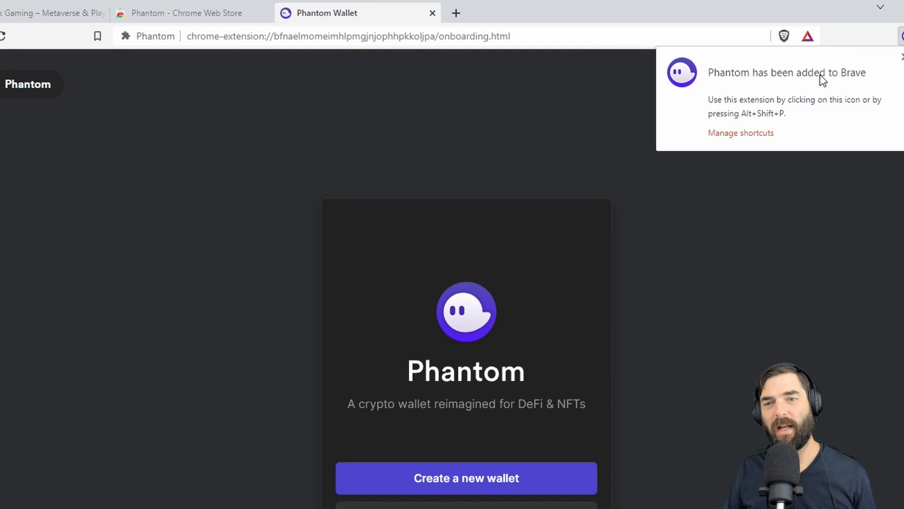
mouse_move(857, 65)
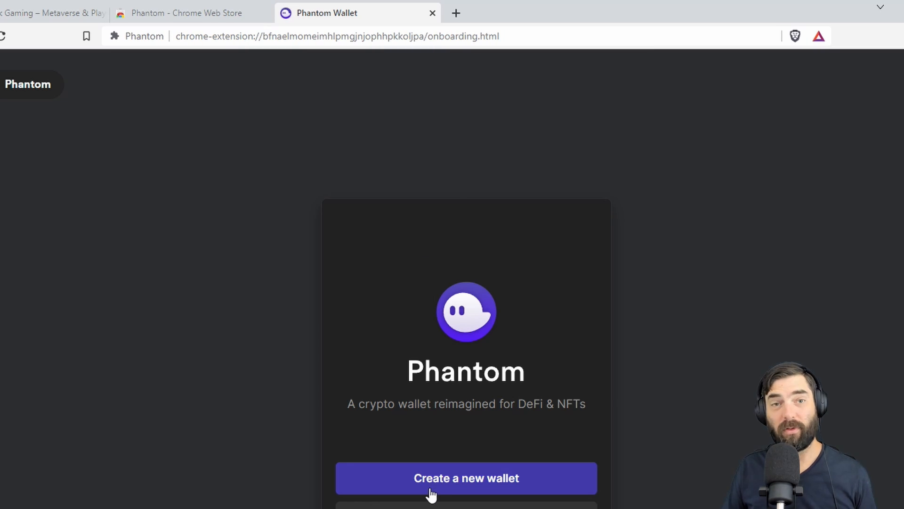
- Create a new Phantom wallet with a password and reveal its twelve-word recovery phrase
left_click(466, 477)
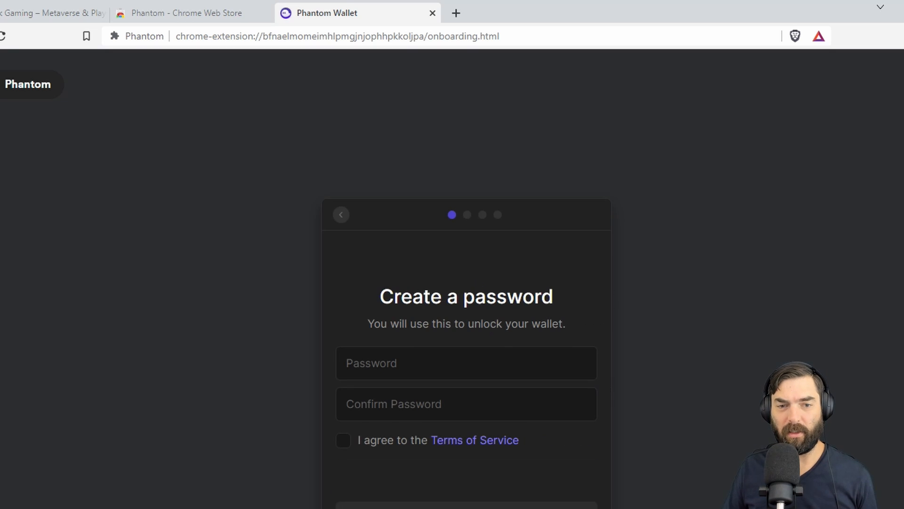
left_click(466, 363)
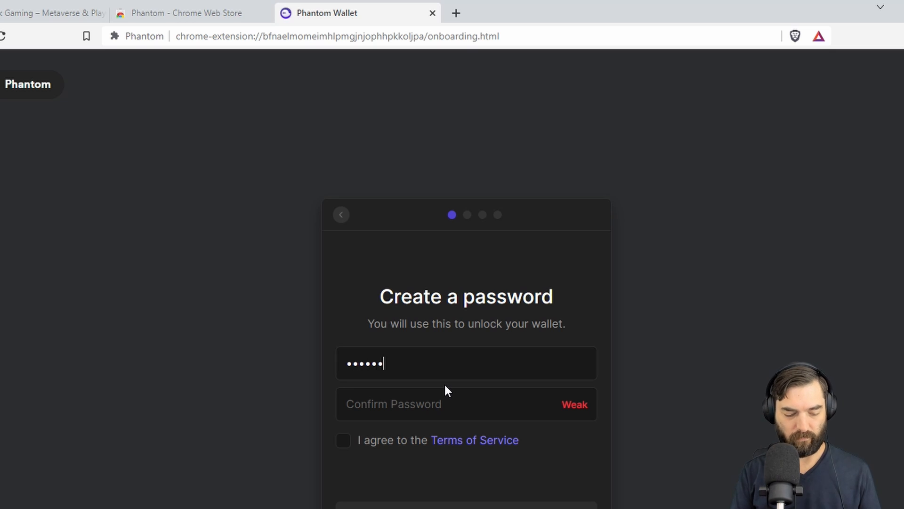
type("••")
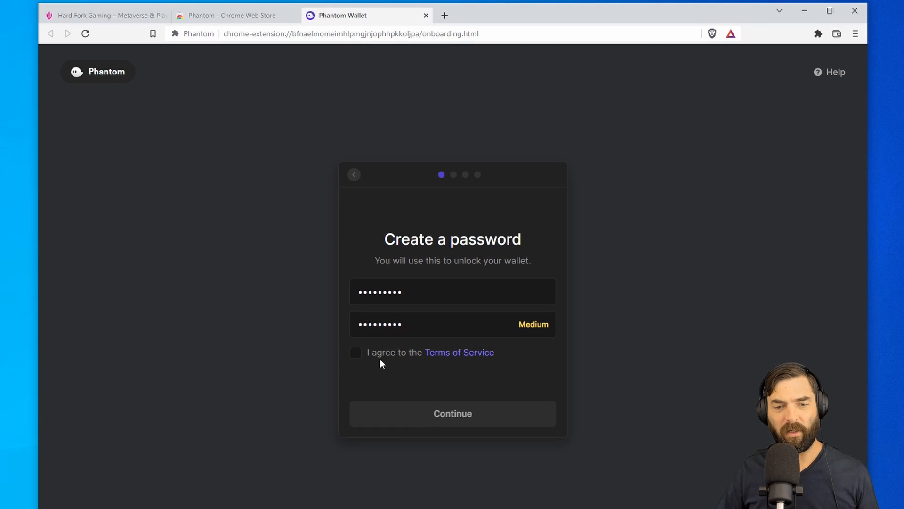
left_click(452, 413)
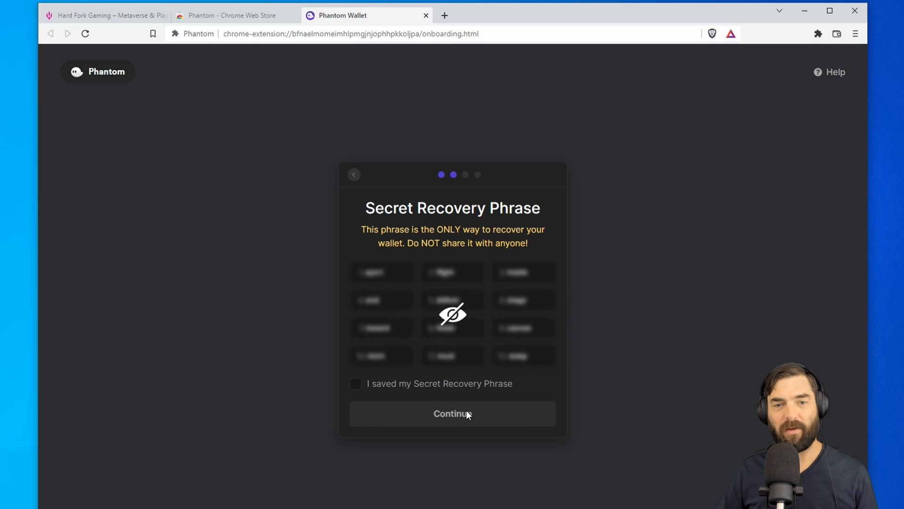
left_click(452, 314)
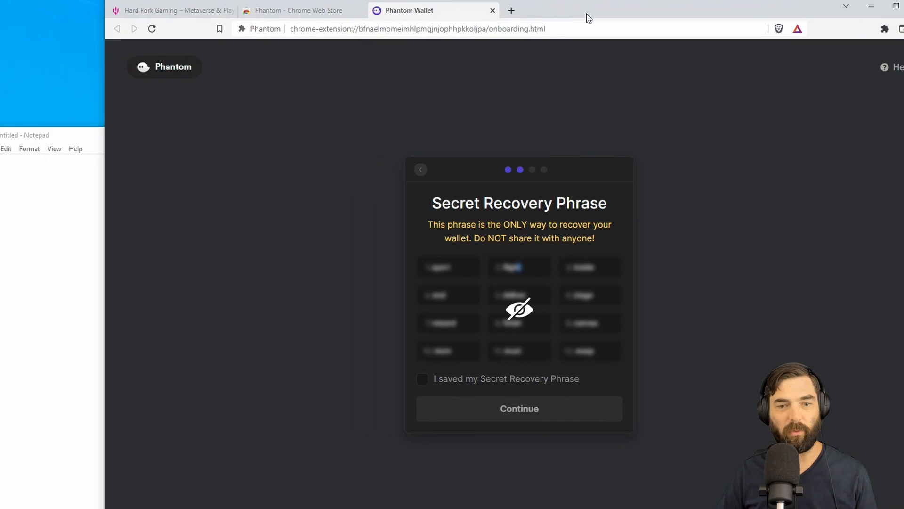
left_click(519, 308)
type("deliver")
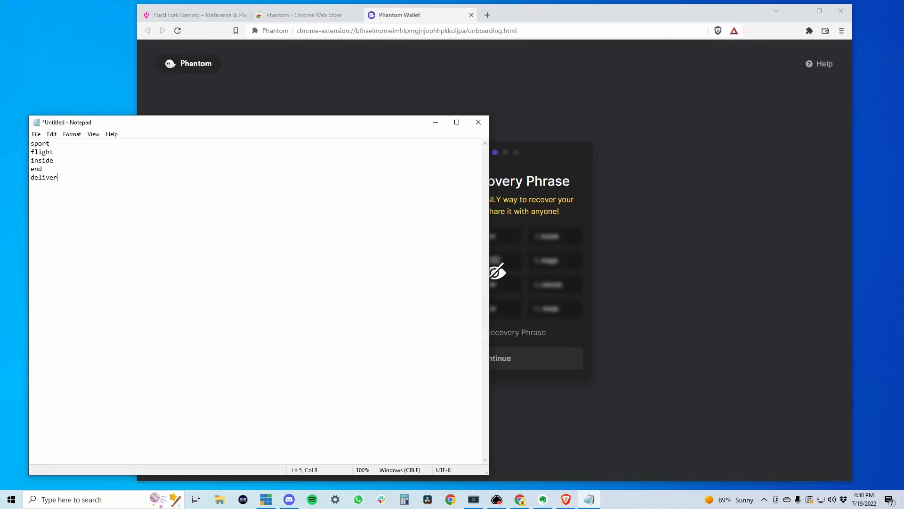
left_click(493, 259)
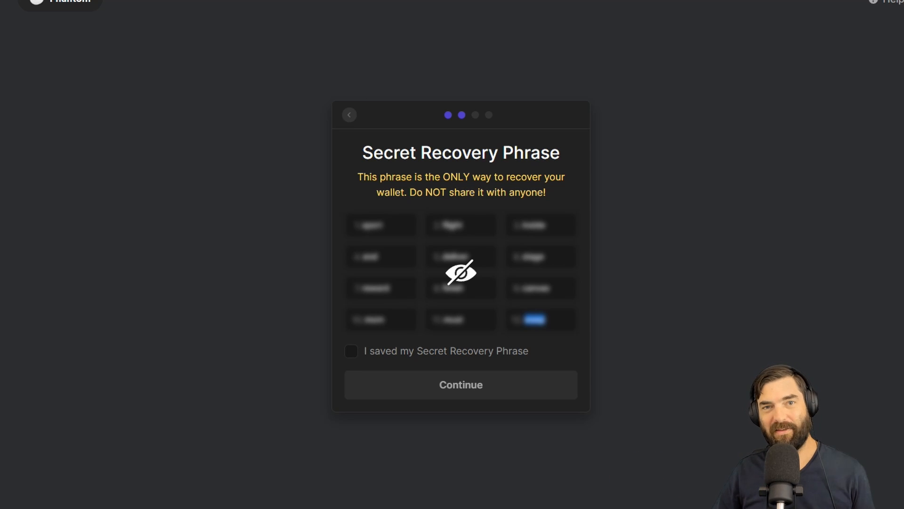
mouse_move(113, 194)
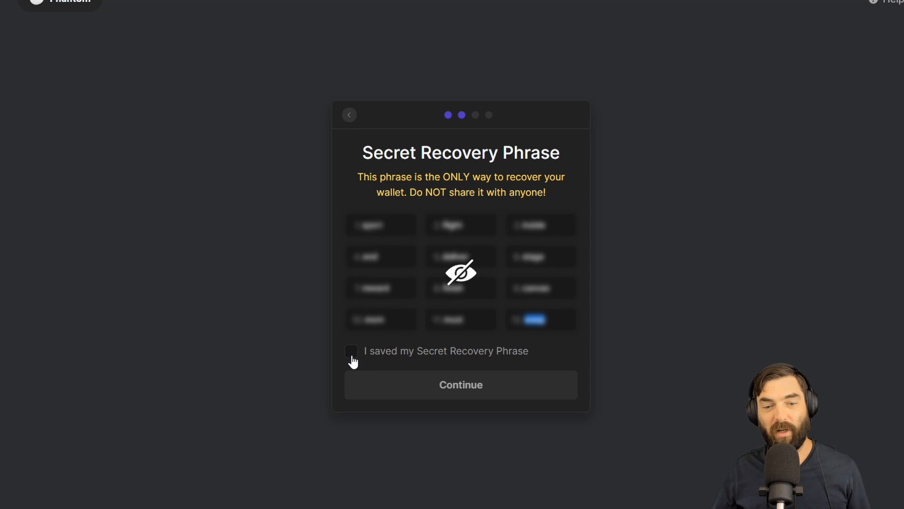
- Confirm the Secret Recovery Phrase is saved and complete Phantom's onboarding screens
left_click(351, 350)
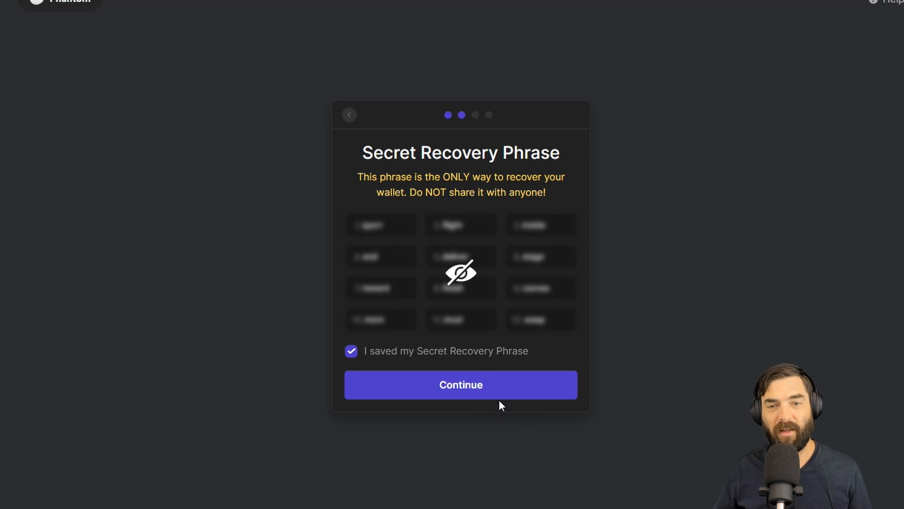
left_click(460, 385)
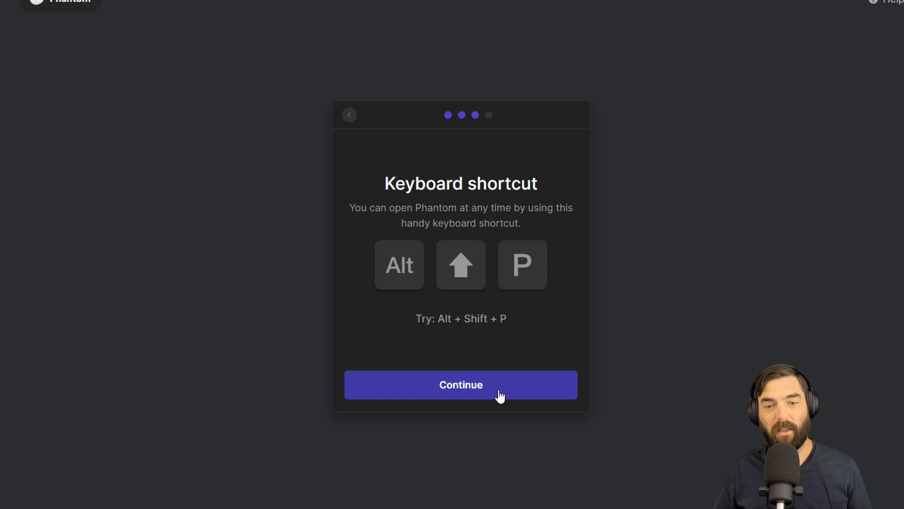
left_click(461, 385)
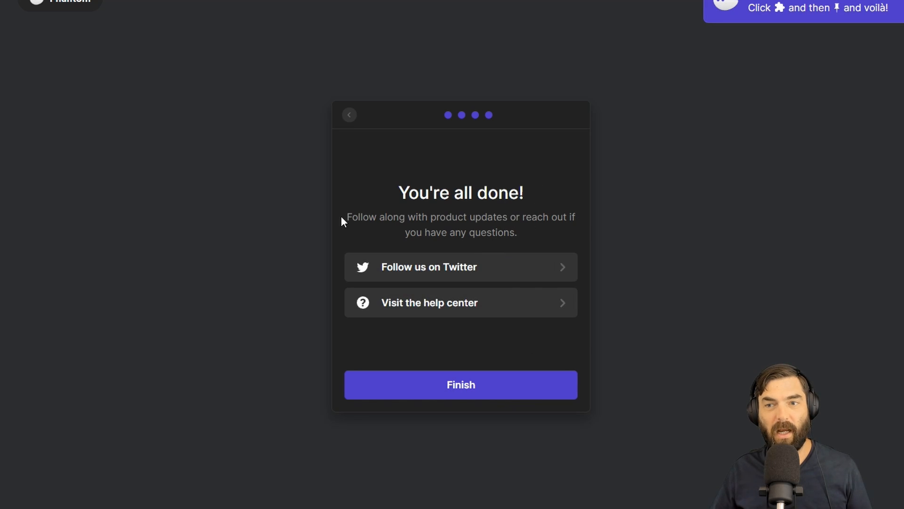
left_click(460, 385)
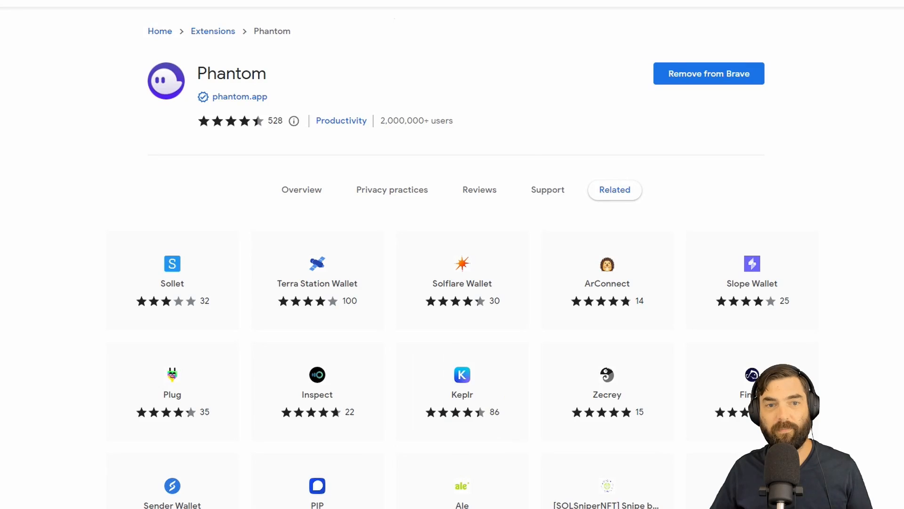
- Pin Phantom to Brave's toolbar via the Extensions menu and open Wallet 1
left_click(767, 85)
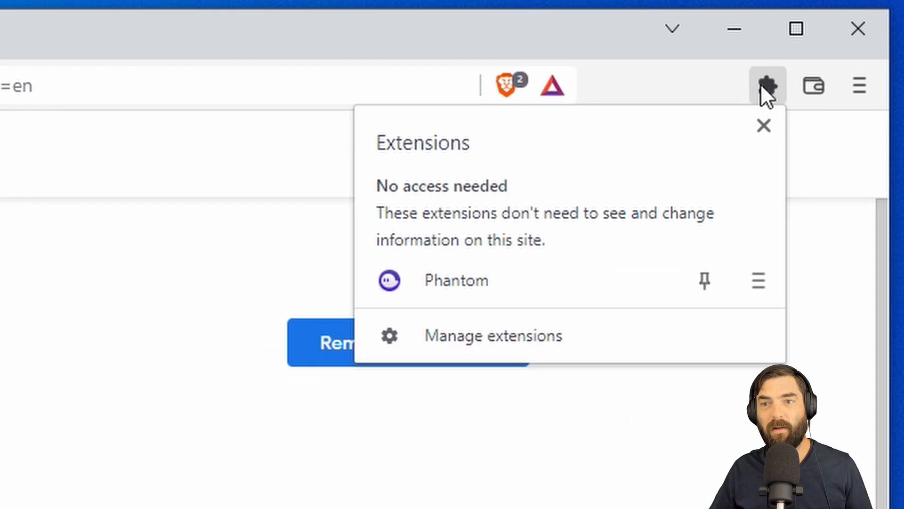
left_click(768, 86)
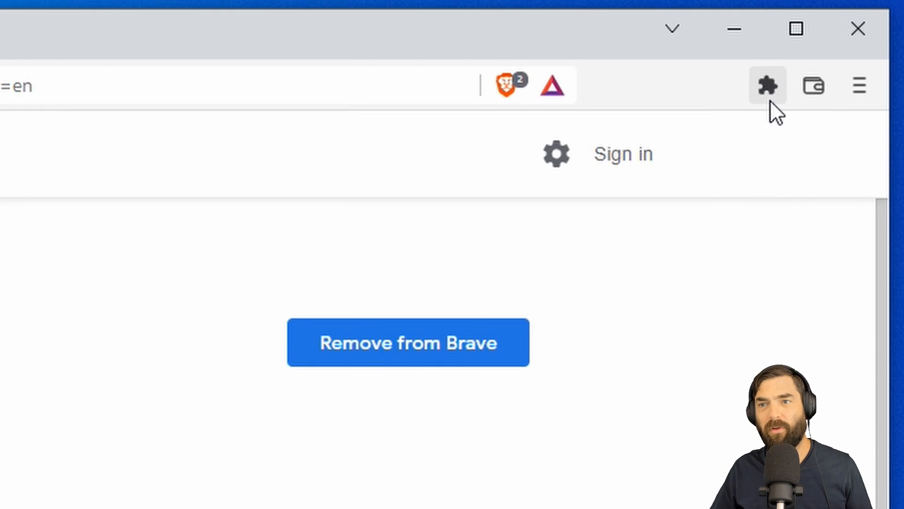
left_click(767, 85)
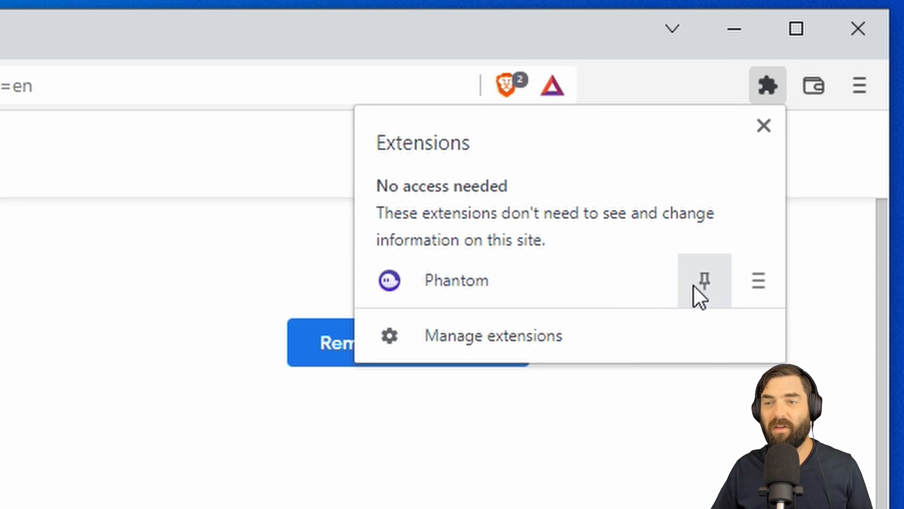
left_click(704, 281)
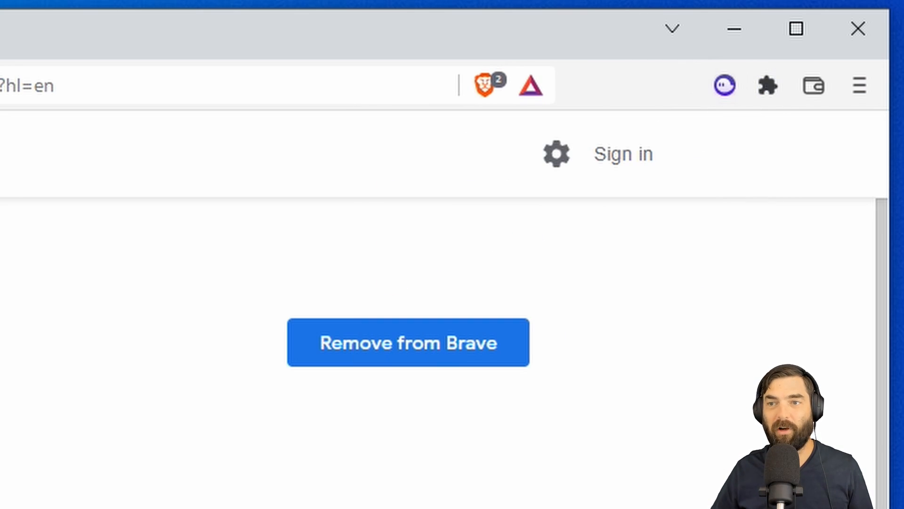
left_click(724, 85)
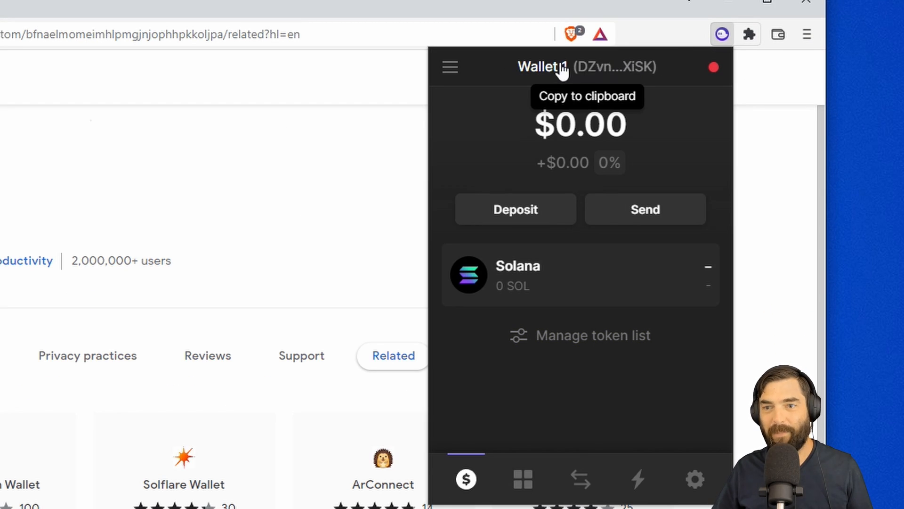
mouse_move(640, 72)
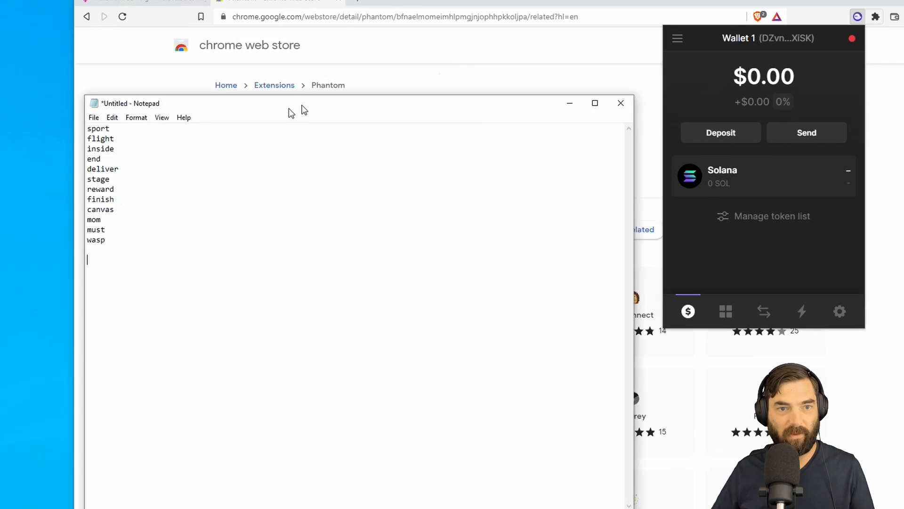
type("DZvnLLP6CMzXSyVo7kSHrSeLFWQYMoW1zR6SLQw3XiSK")
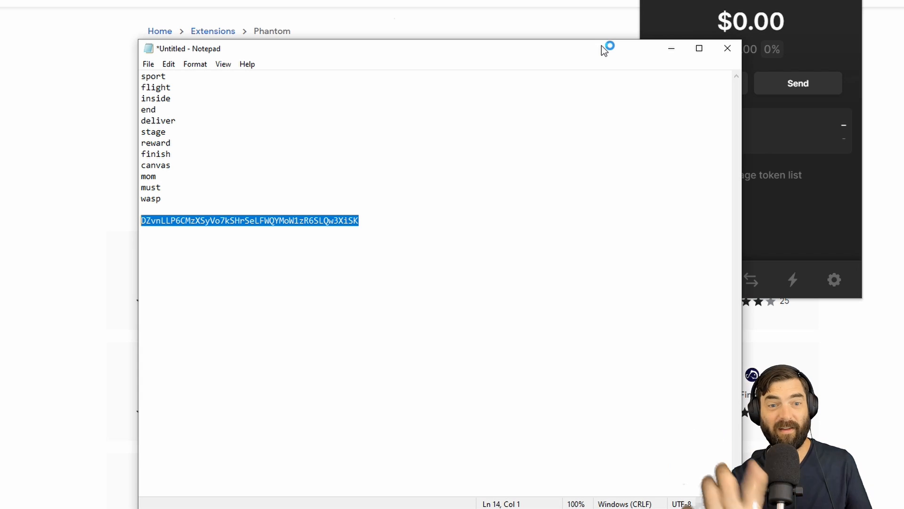
mouse_move(68, 227)
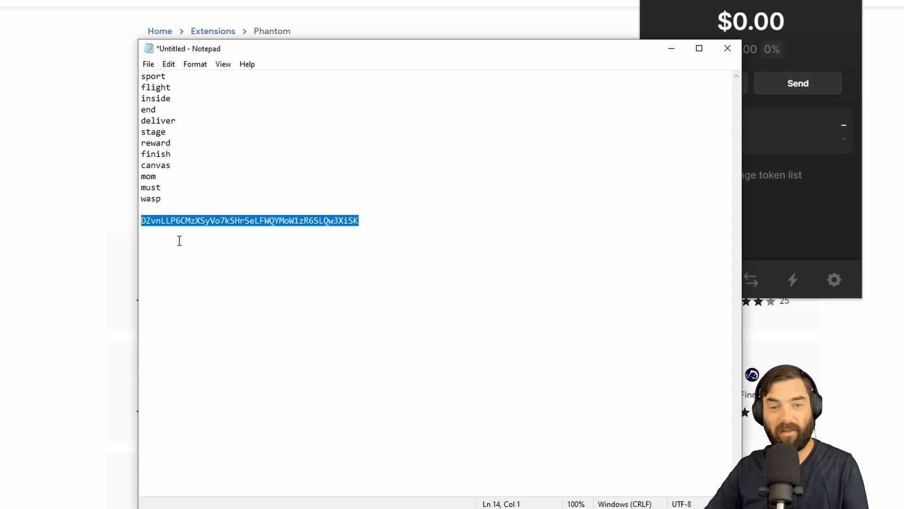
left_click(278, 220)
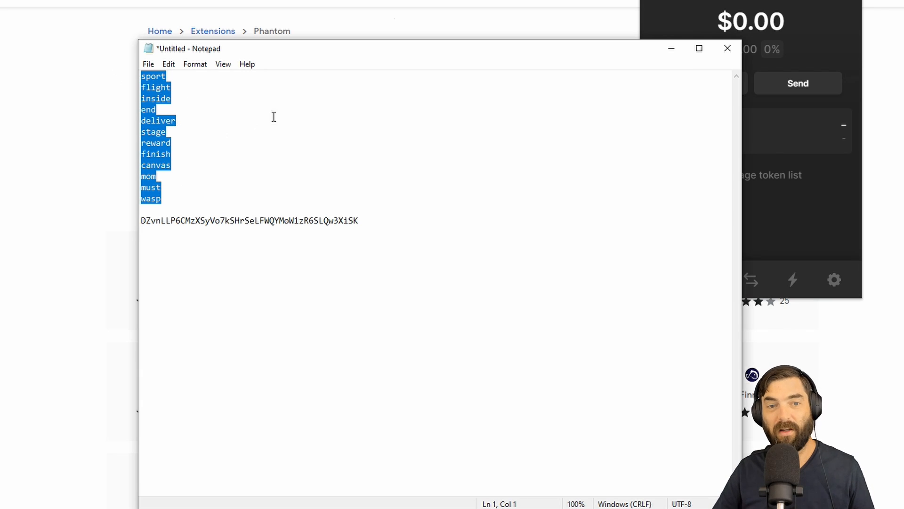
mouse_move(313, 81)
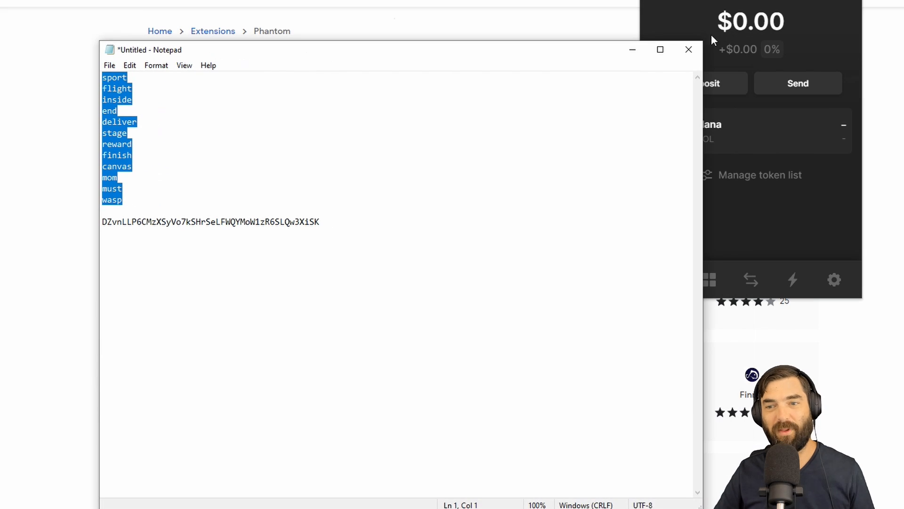
left_click(688, 49)
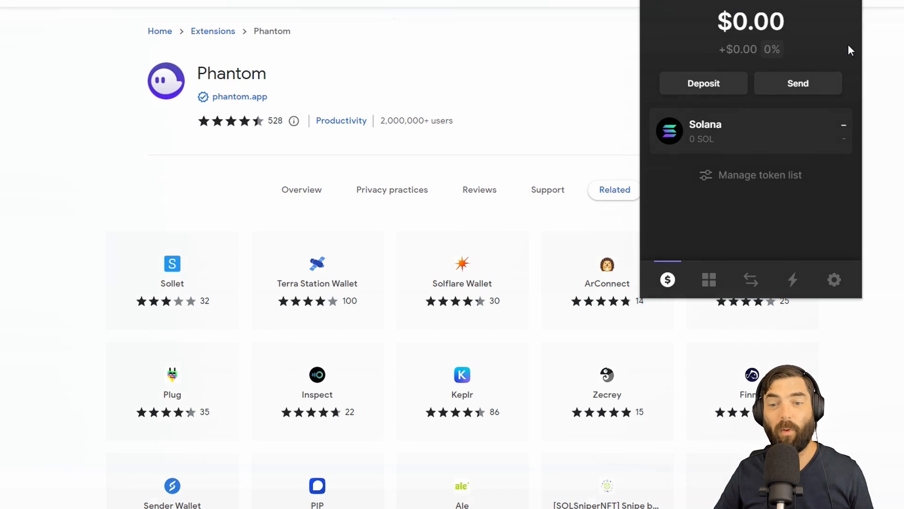